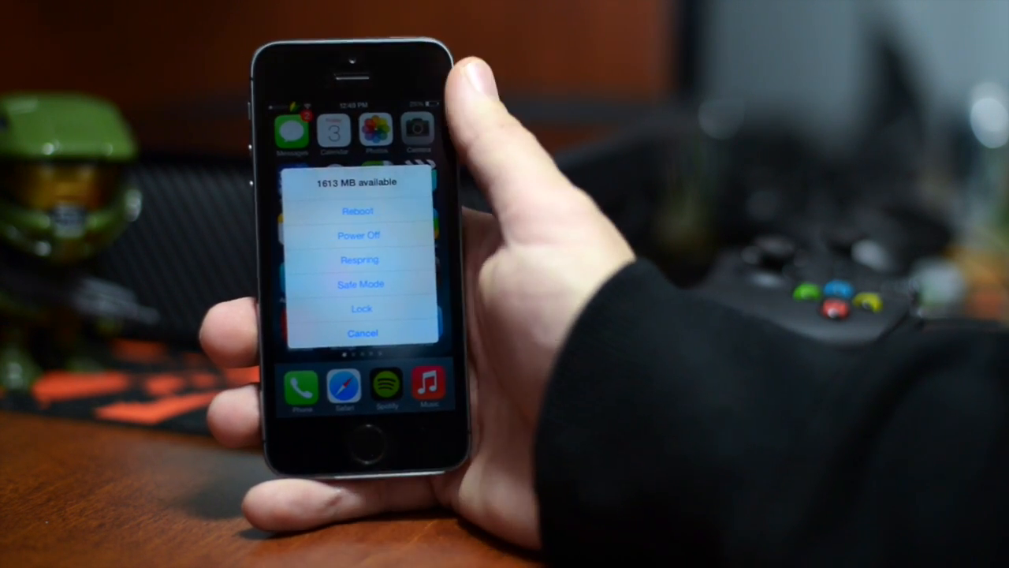
Cancel the power menu without rebooting, respringing or entering safe mode, returning to the home screen.
{"action": "left_click", "coordinate": [360, 333]}
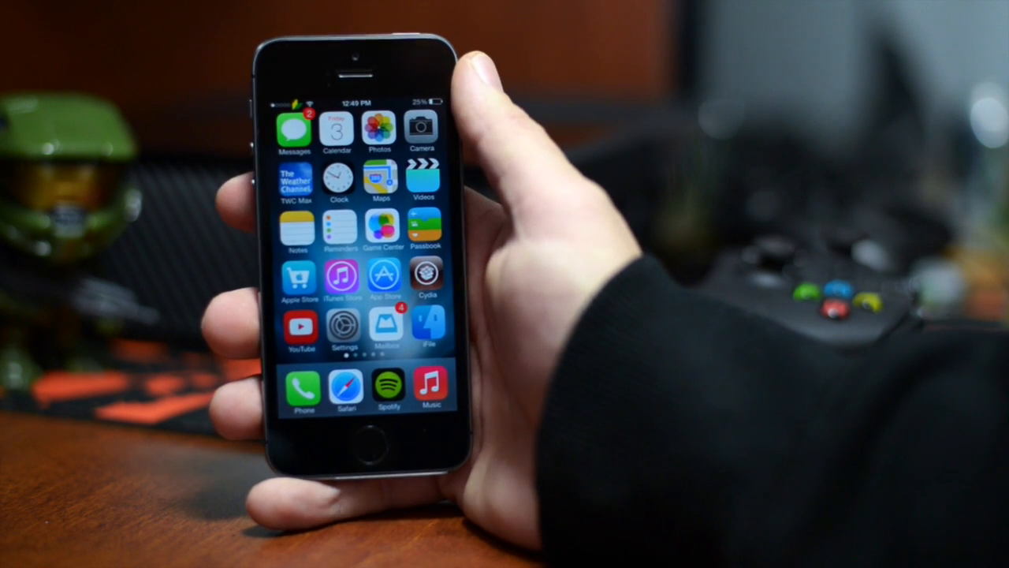